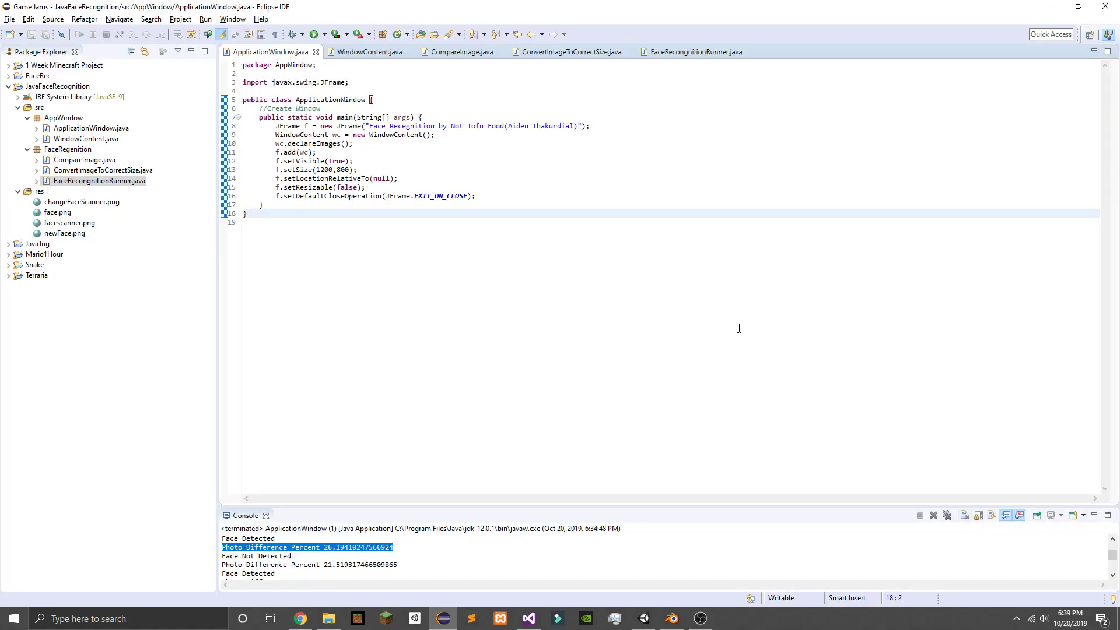
{"action": "mouse_move", "coordinate": [747, 351]}
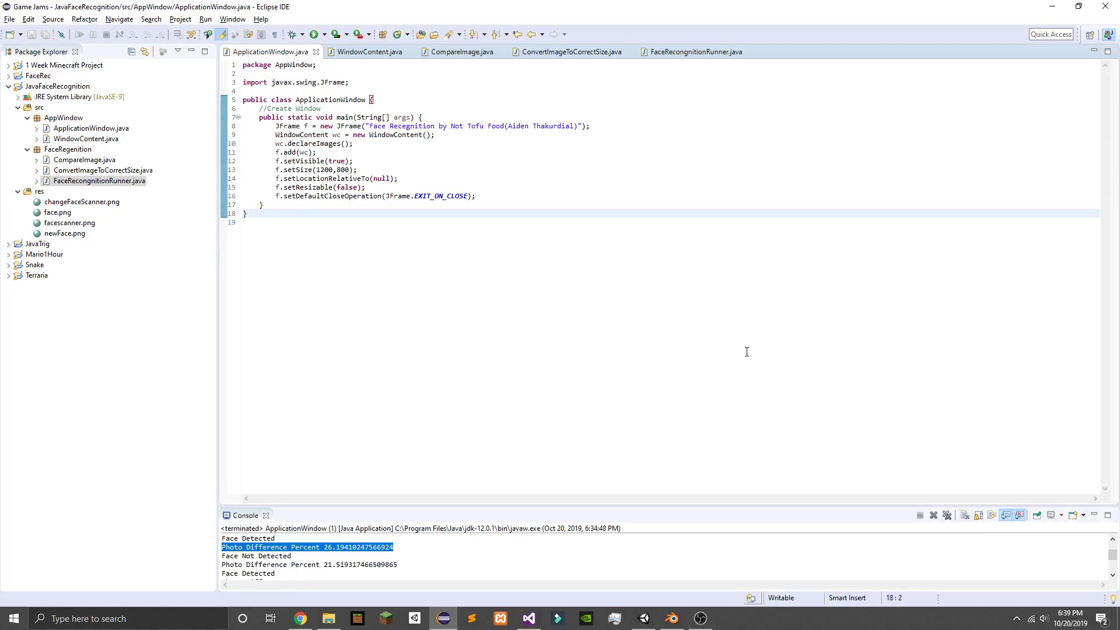
{"action": "mouse_move", "coordinate": [749, 359]}
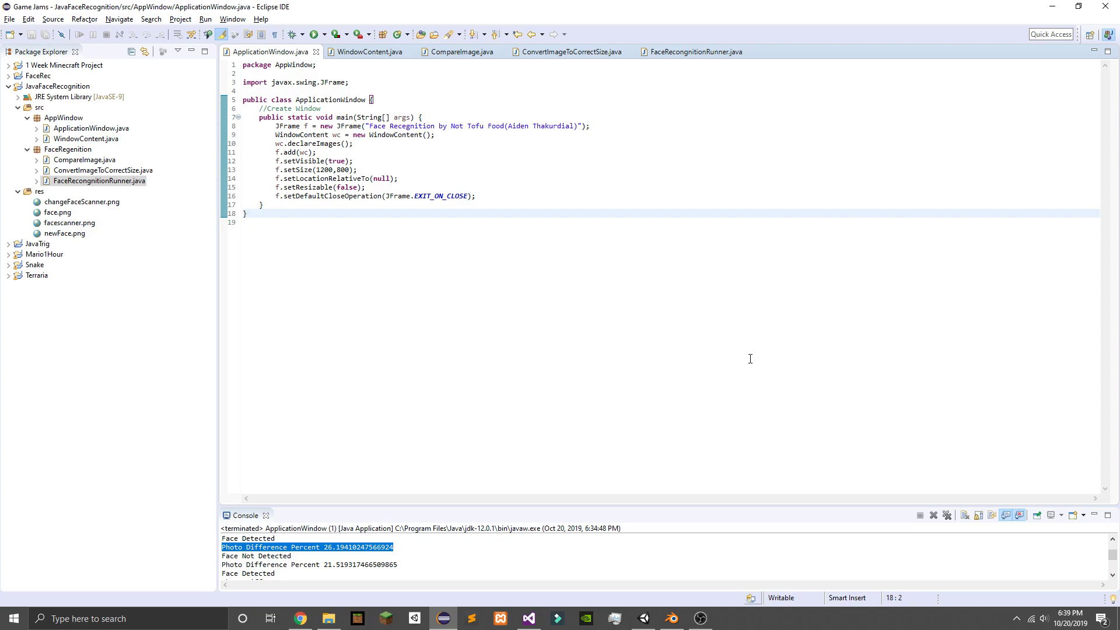
Step: Launch the face recognition app and test the drums image from DemoFaces: Face Not Detected
{"action": "left_click", "coordinate": [369, 117]}
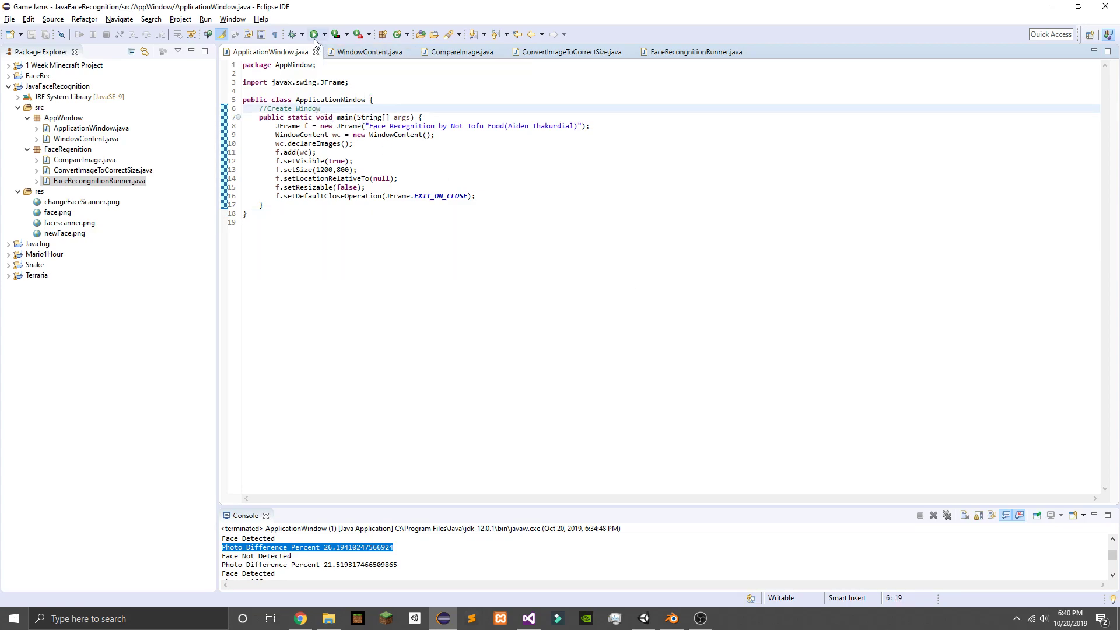
{"action": "left_click", "coordinate": [314, 33]}
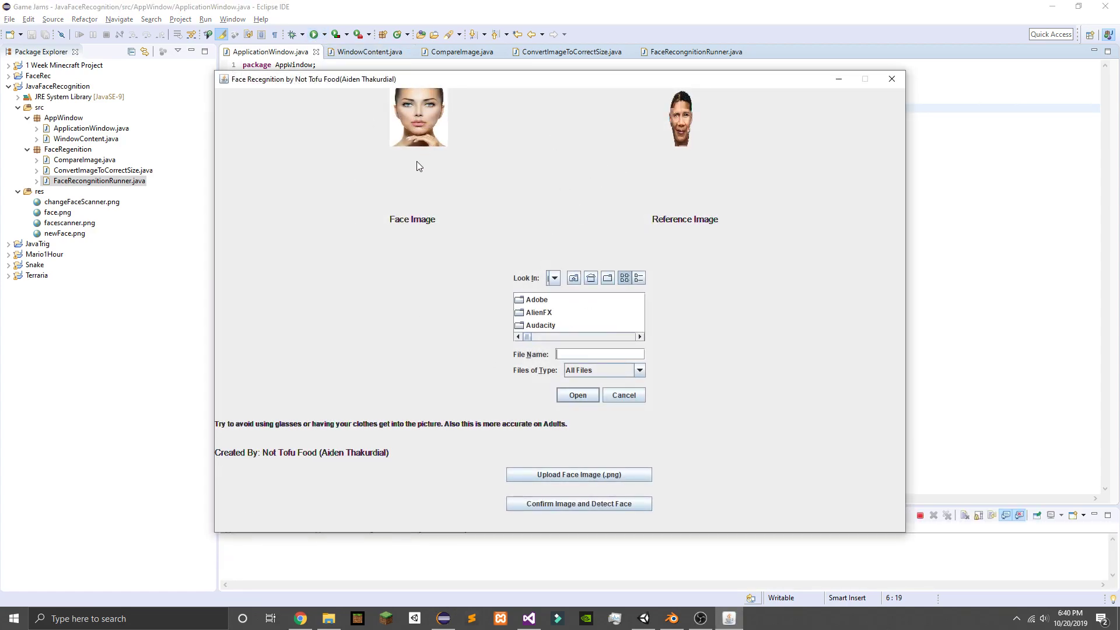
{"action": "mouse_move", "coordinate": [677, 206]}
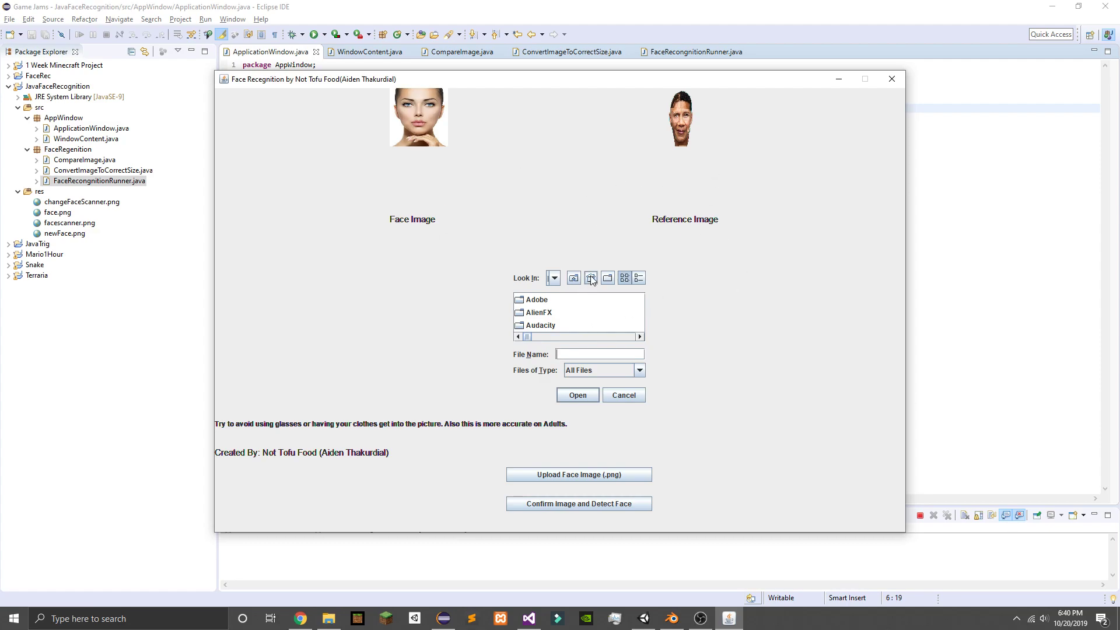
{"action": "left_click", "coordinate": [590, 277]}
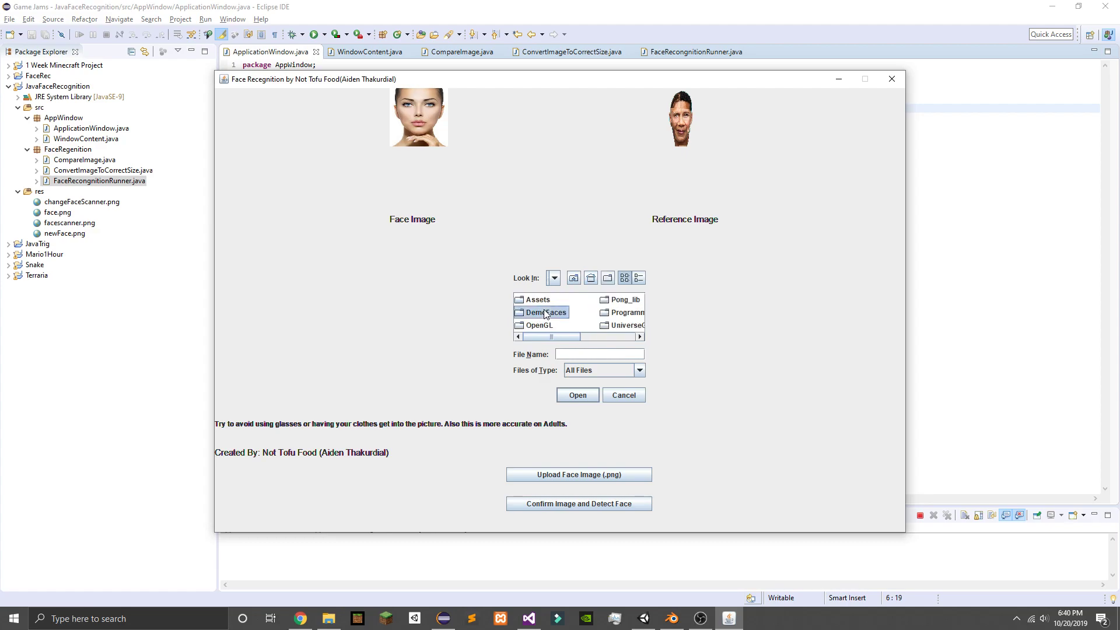
{"action": "double_click", "coordinate": [546, 312]}
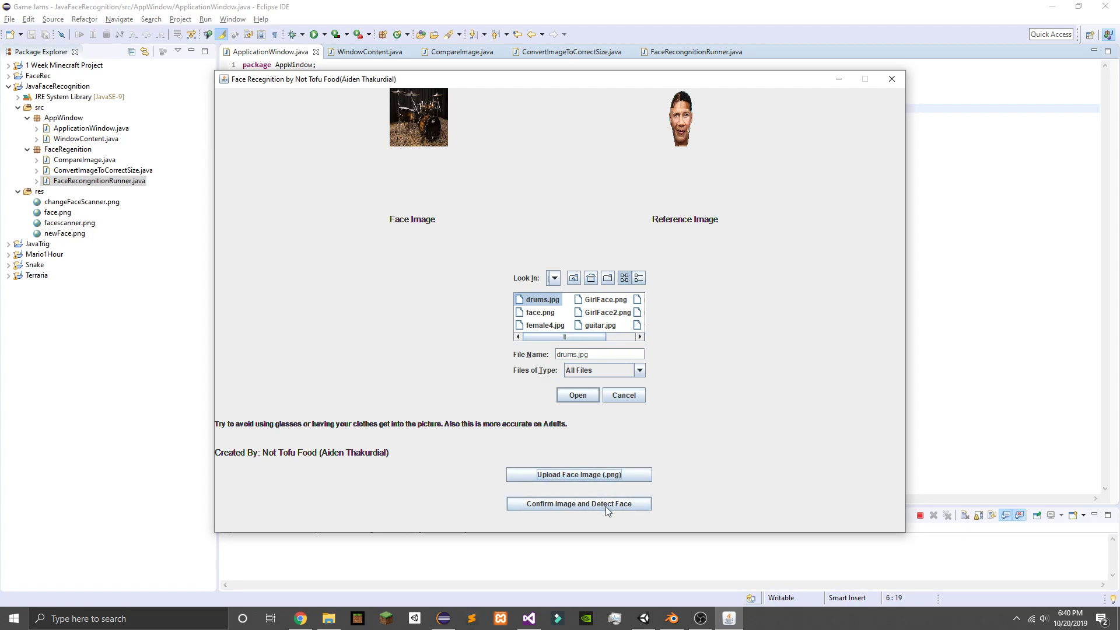
{"action": "left_click", "coordinate": [578, 503]}
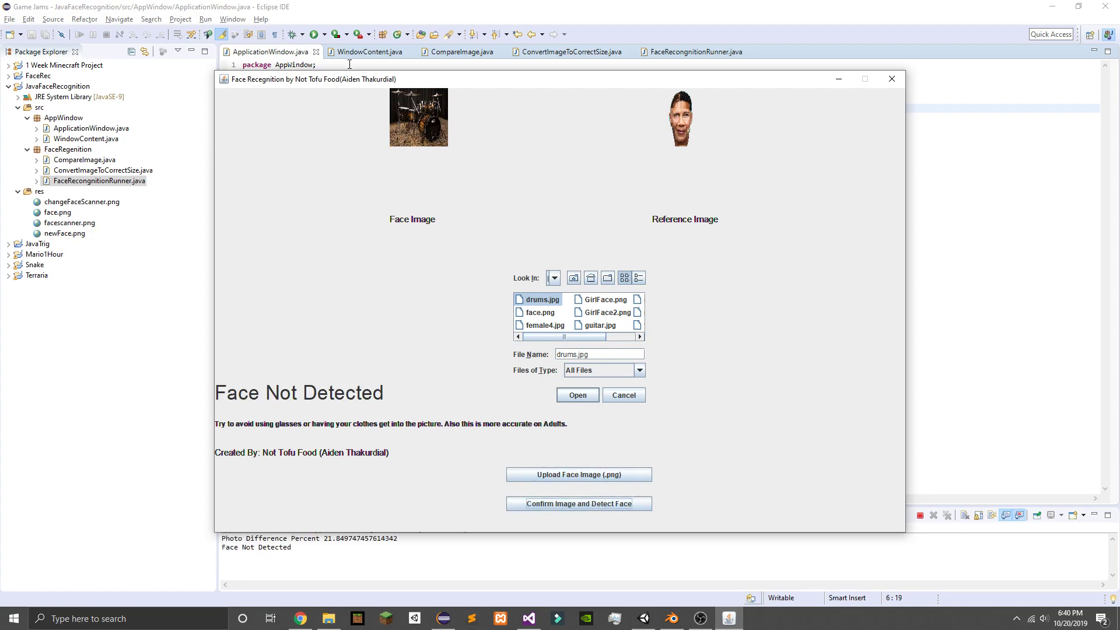
{"action": "mouse_move", "coordinate": [548, 324]}
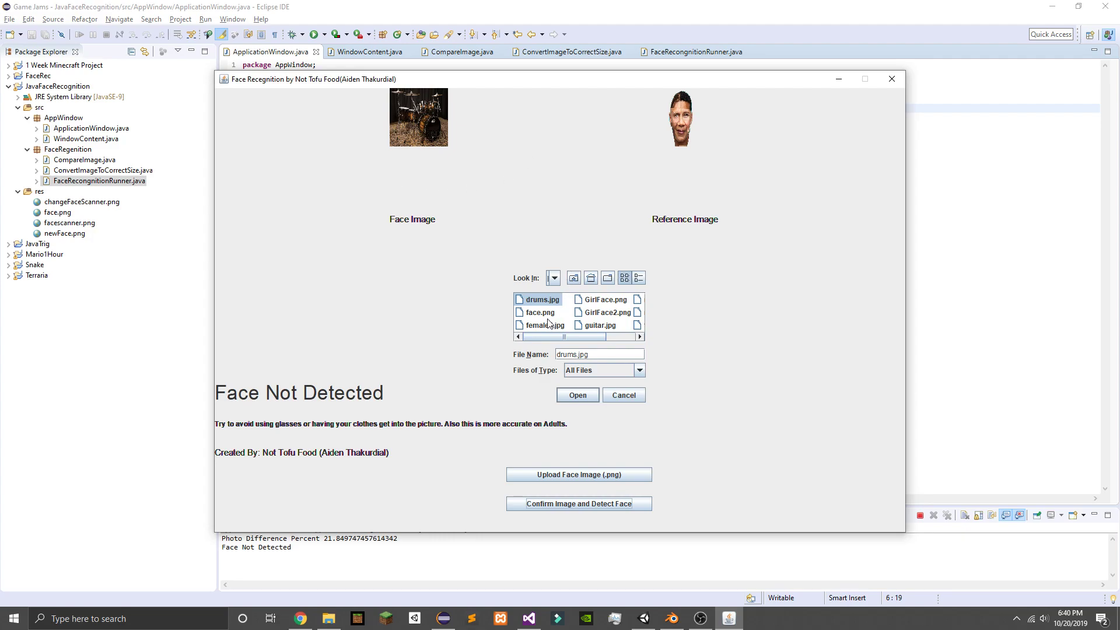
Step: Run detection on face.png, GirlFace.png and male3.jpg
{"action": "left_click", "coordinate": [540, 312]}
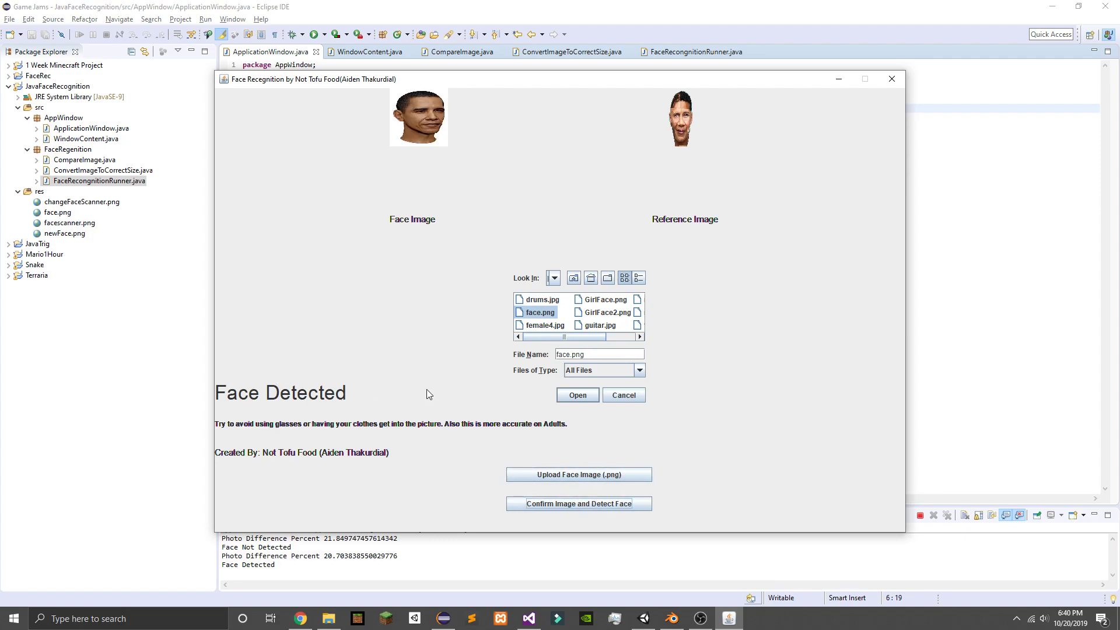
{"action": "left_click", "coordinate": [607, 299]}
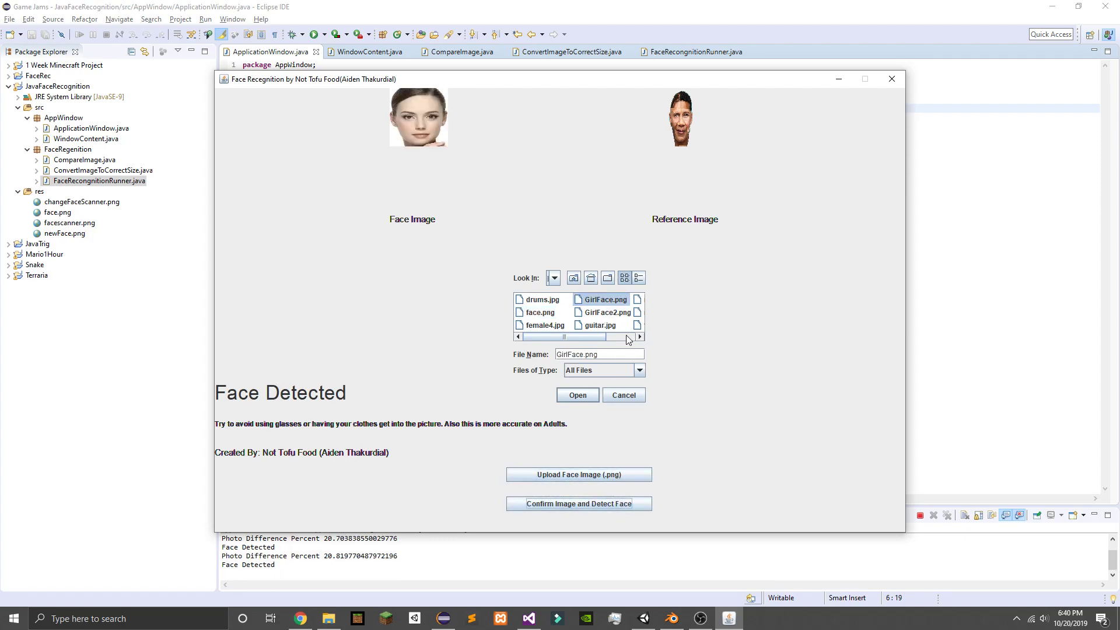
{"action": "left_click", "coordinate": [600, 325]}
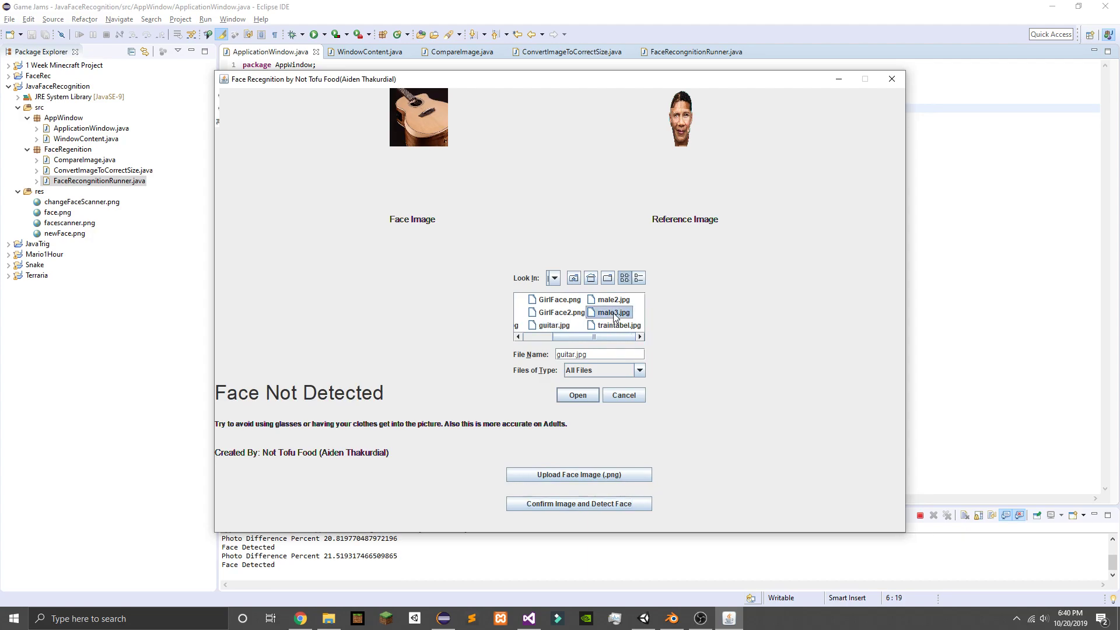
{"action": "left_click", "coordinate": [612, 312]}
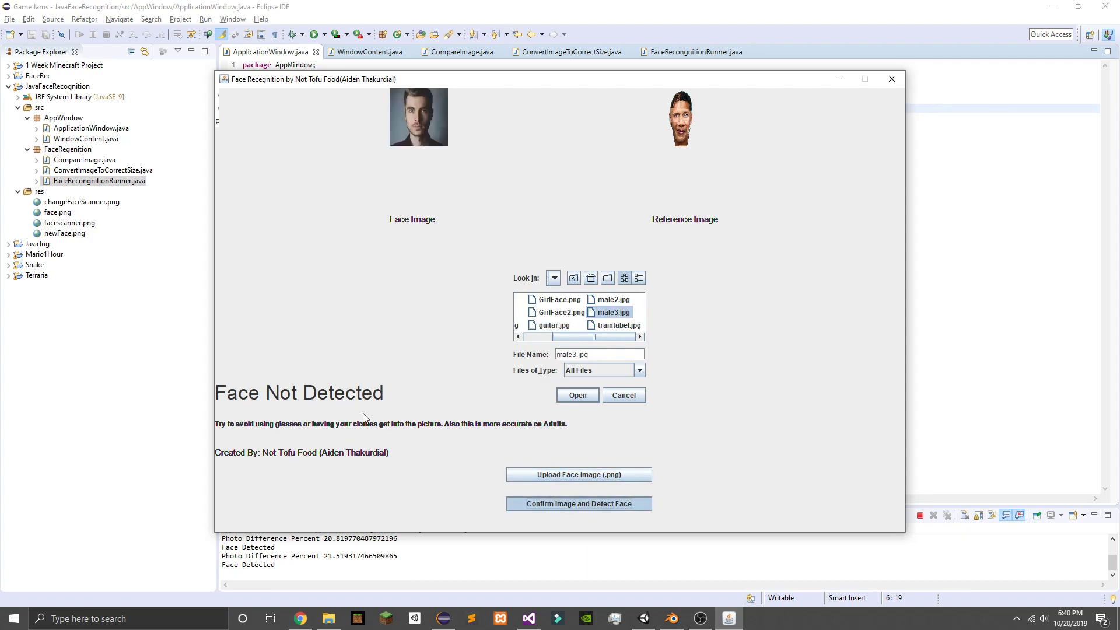
{"action": "left_click", "coordinate": [618, 325]}
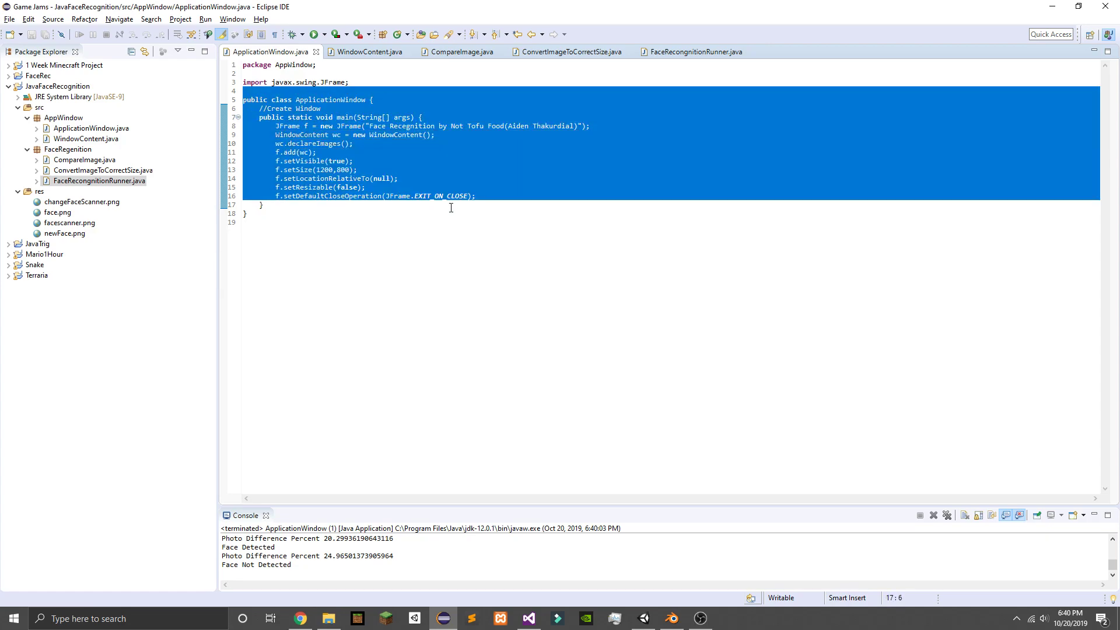
Step: Scroll through WindowContent.java, then bring up CompareImage's compare method
{"action": "left_click", "coordinate": [369, 52]}
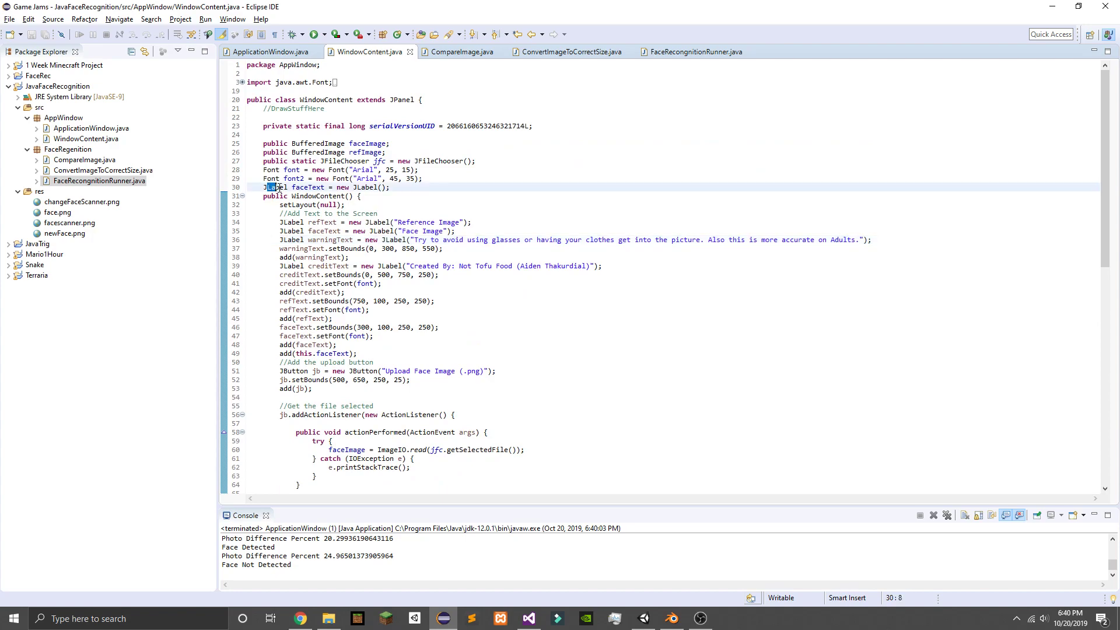
{"action": "scroll", "scroll_direction": "down", "scroll_amount": 3}
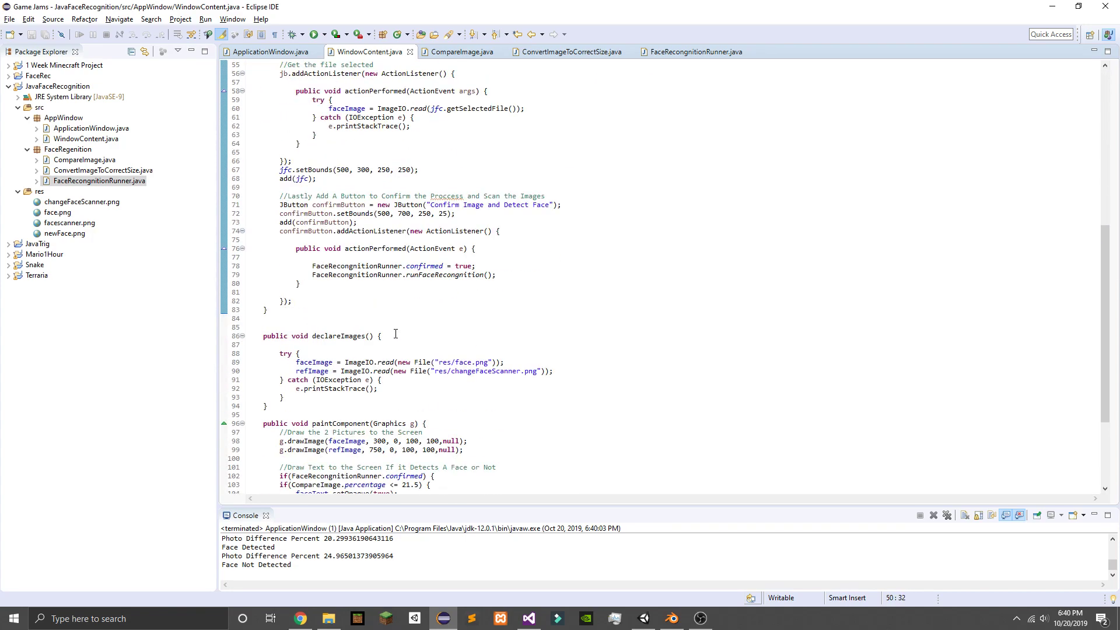
{"action": "left_click", "coordinate": [458, 51]}
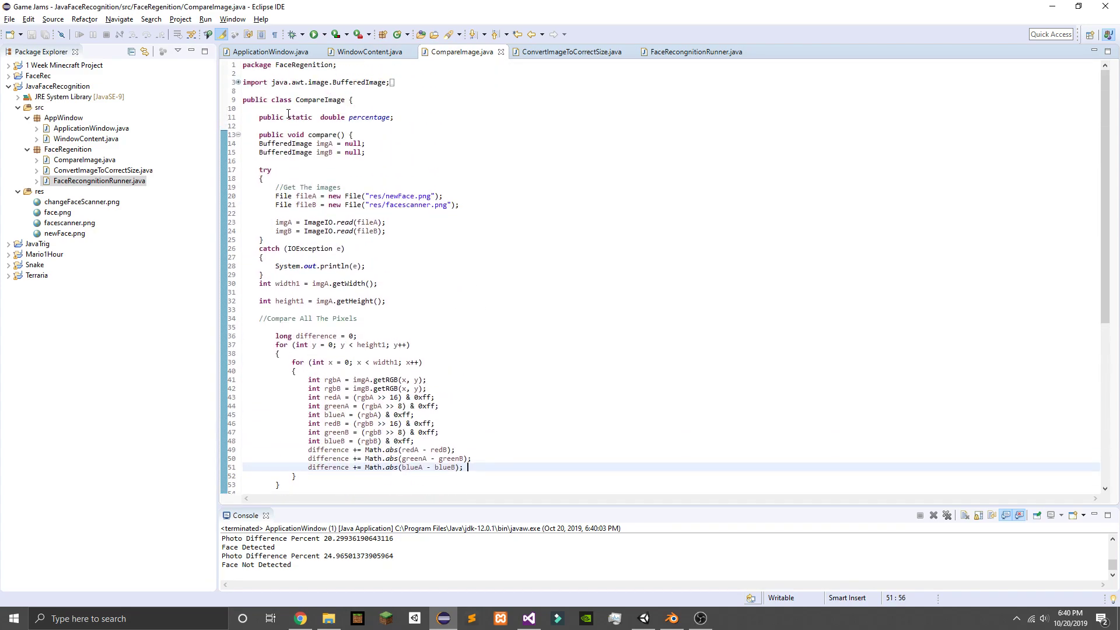
Step: Review CompareImage's difference percentage, then open res/newFace.png
{"action": "scroll", "scroll_direction": "down", "scroll_amount": 3}
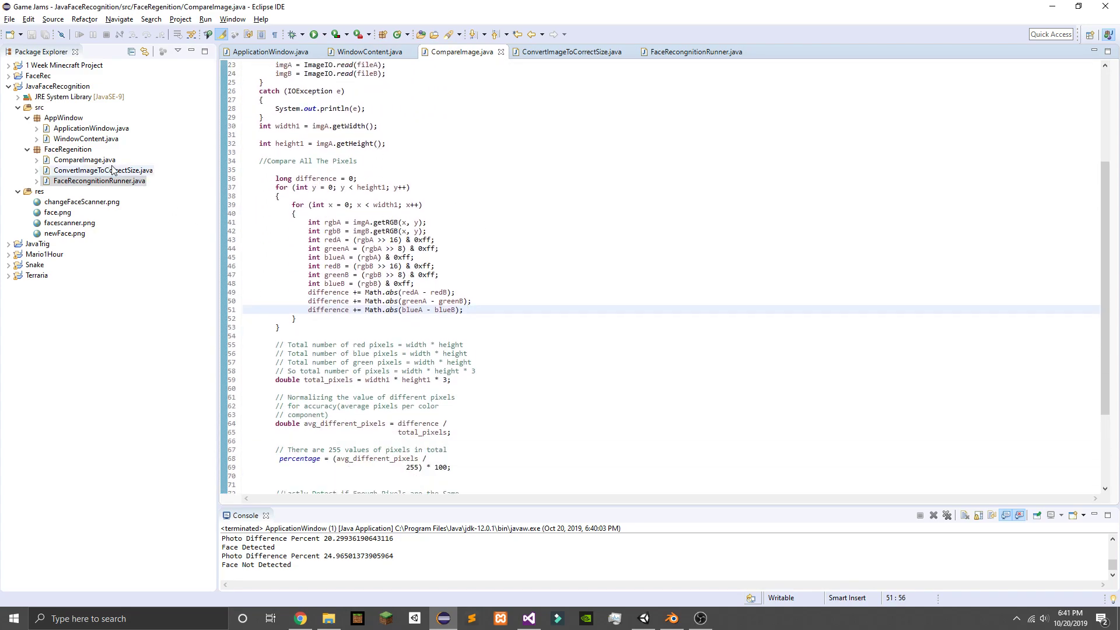
{"action": "double_click", "coordinate": [82, 202]}
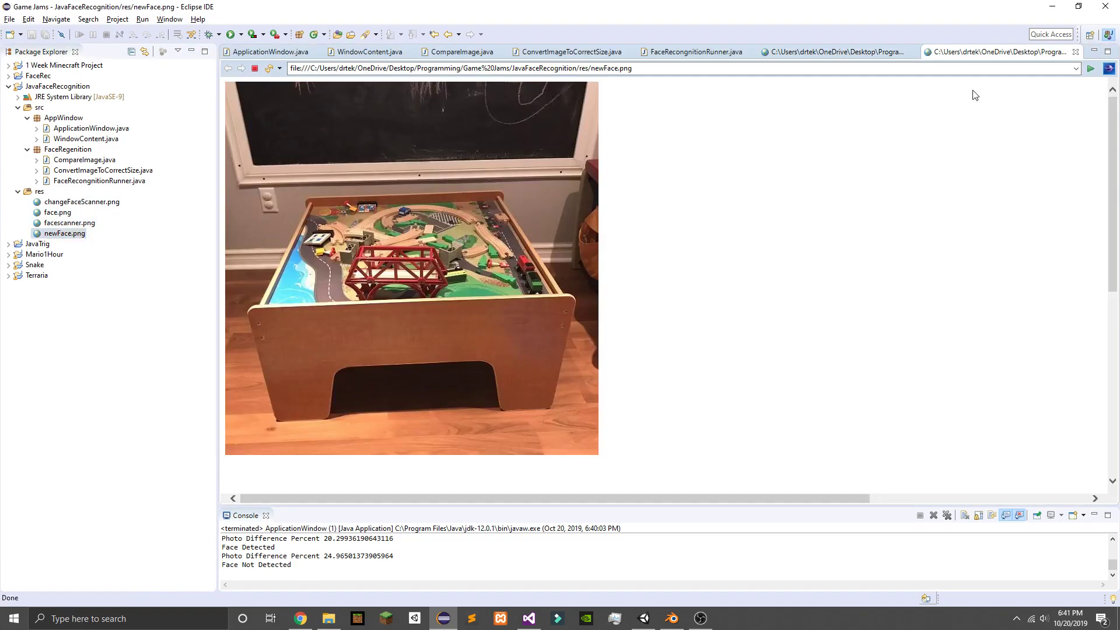
Step: Open changeFaceScanner.png and scroll down and back up through the face image
{"action": "double_click", "coordinate": [82, 201]}
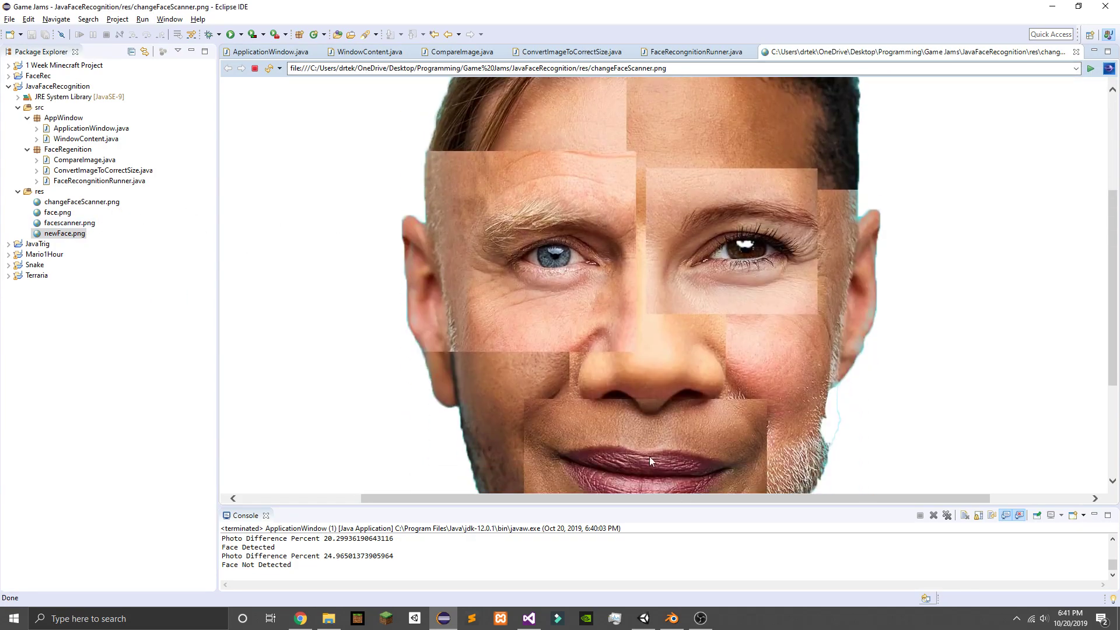
{"action": "mouse_move", "coordinate": [811, 318]}
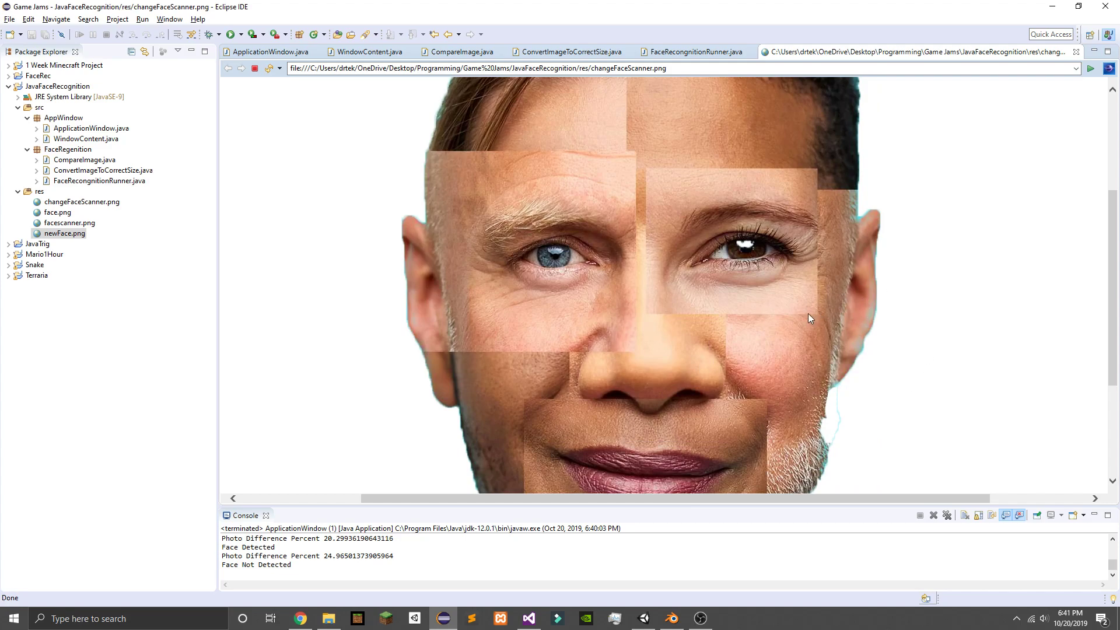
{"action": "scroll", "scroll_direction": "down", "scroll_amount": 3}
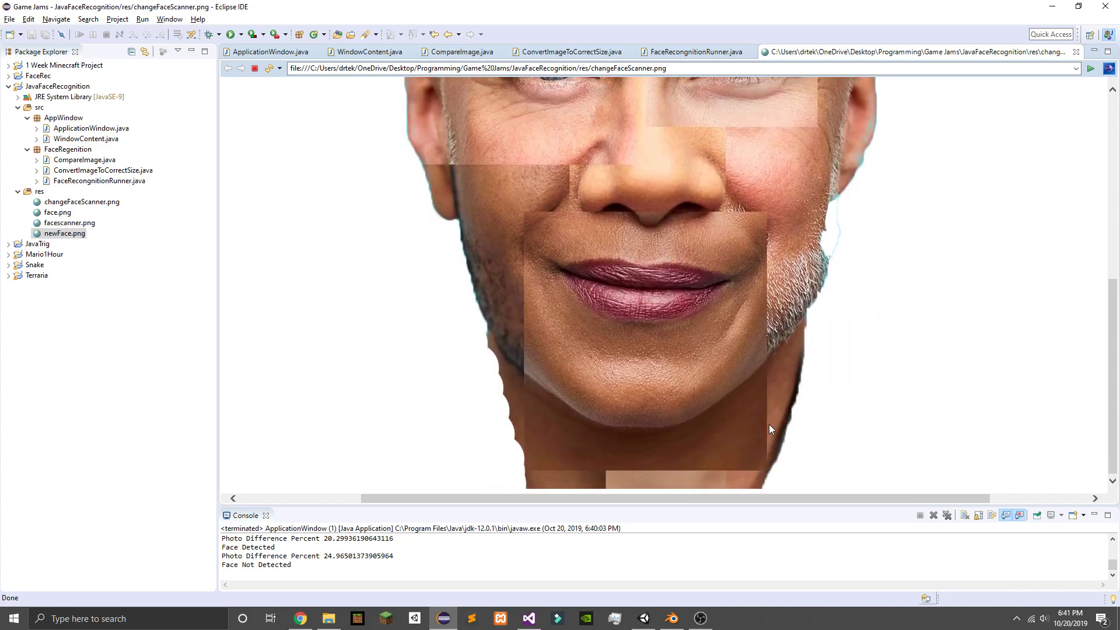
{"action": "scroll", "scroll_direction": "up", "scroll_amount": 3}
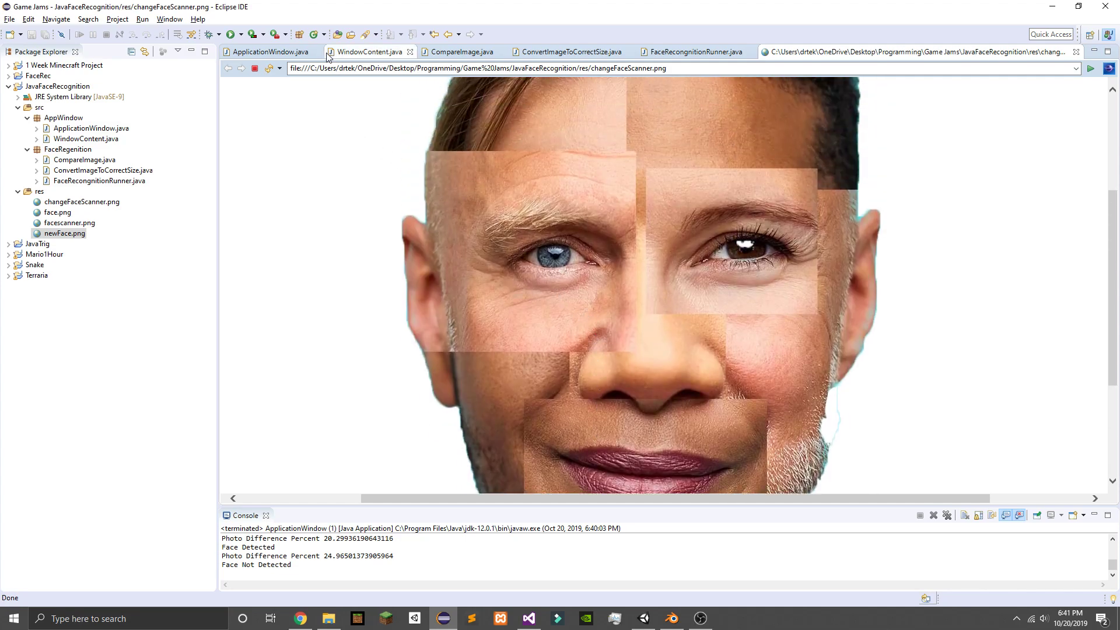
Step: Flip through WindowContent.java and CompareImage.java, stopping on ConvertImageToCorrectSize.java
{"action": "left_click", "coordinate": [368, 51]}
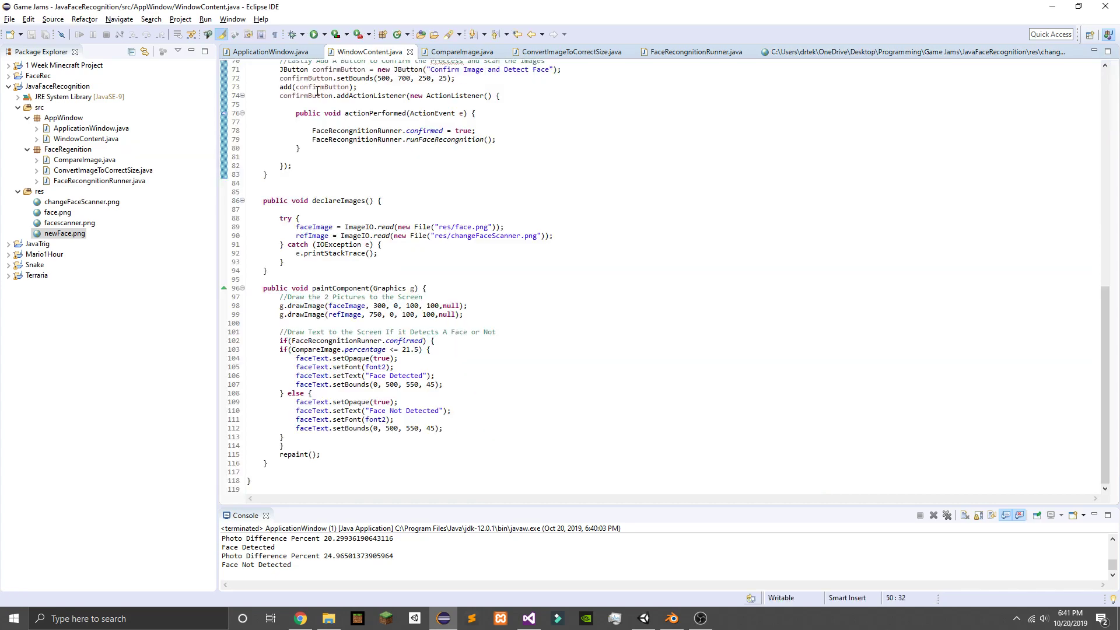
{"action": "left_click", "coordinate": [461, 51]}
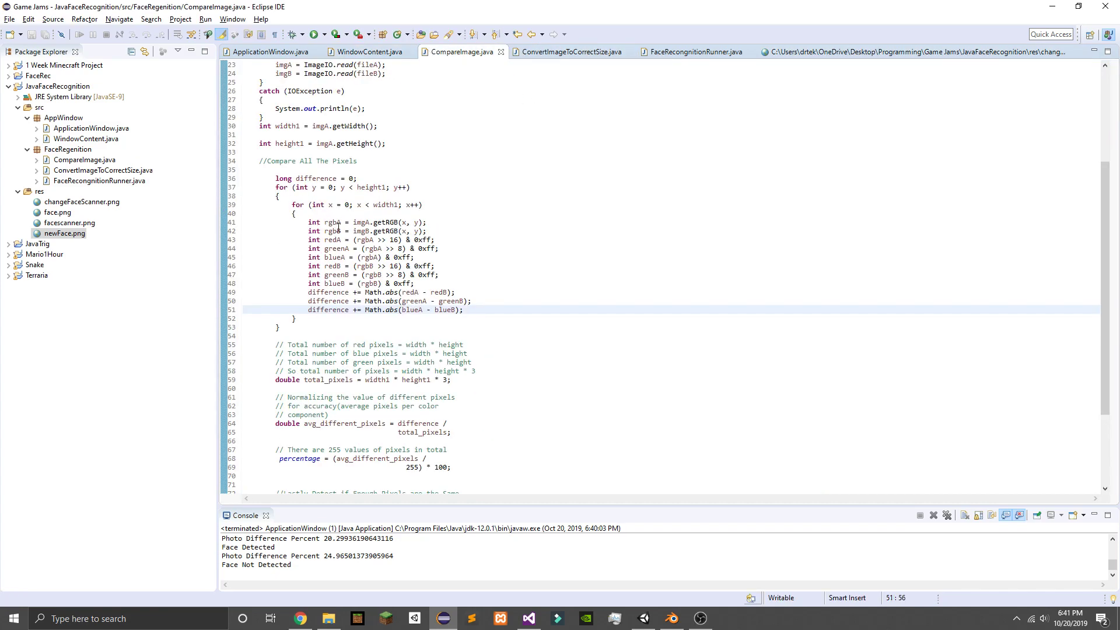
{"action": "left_click", "coordinate": [569, 51]}
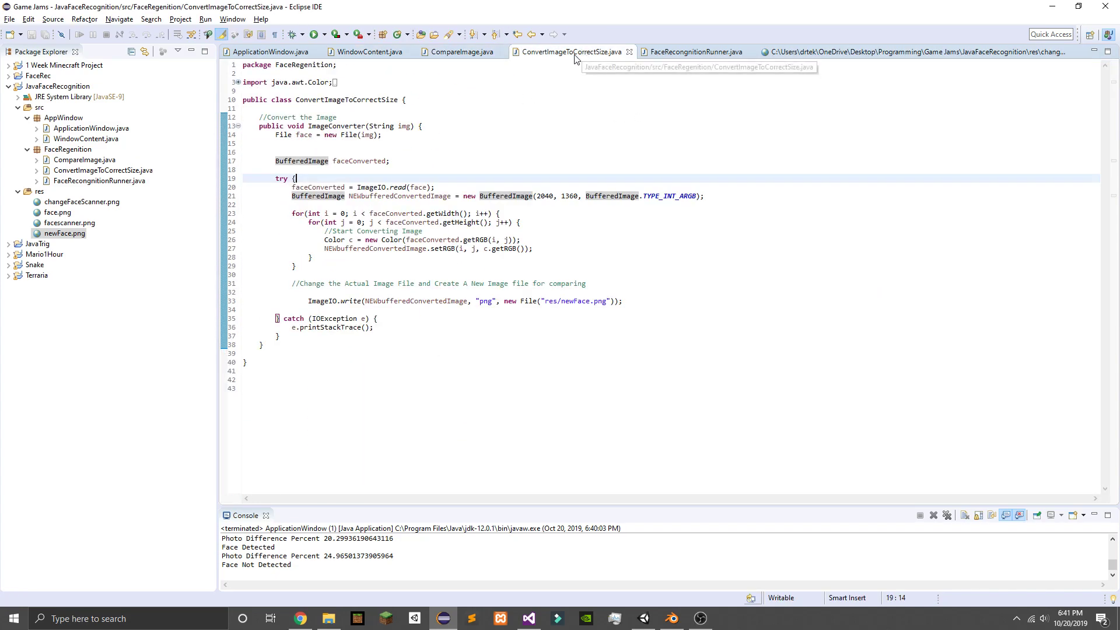
{"action": "mouse_move", "coordinate": [467, 319]}
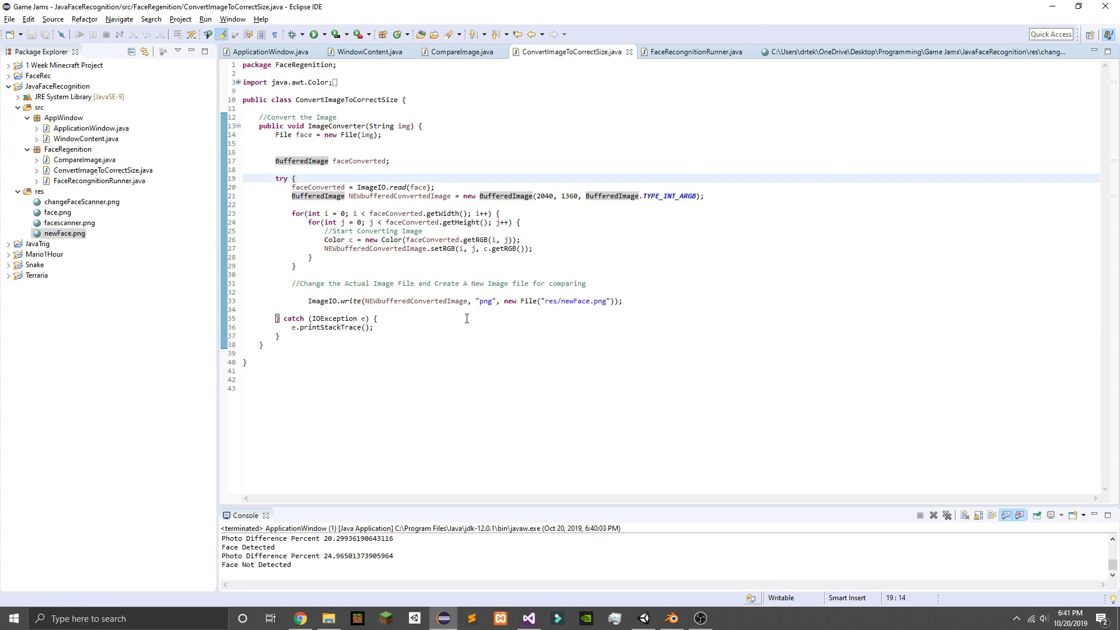
{"action": "mouse_move", "coordinate": [491, 433]}
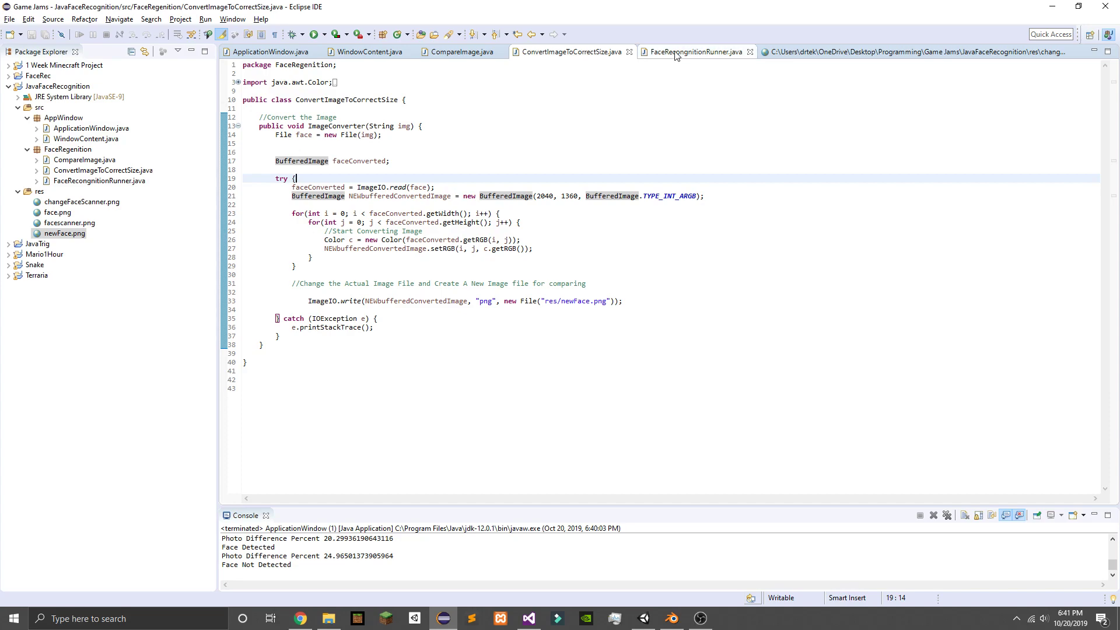
Step: View FaceRecongnitionRunner.java, then ApplicationWindow.java's main method
{"action": "left_click", "coordinate": [693, 51]}
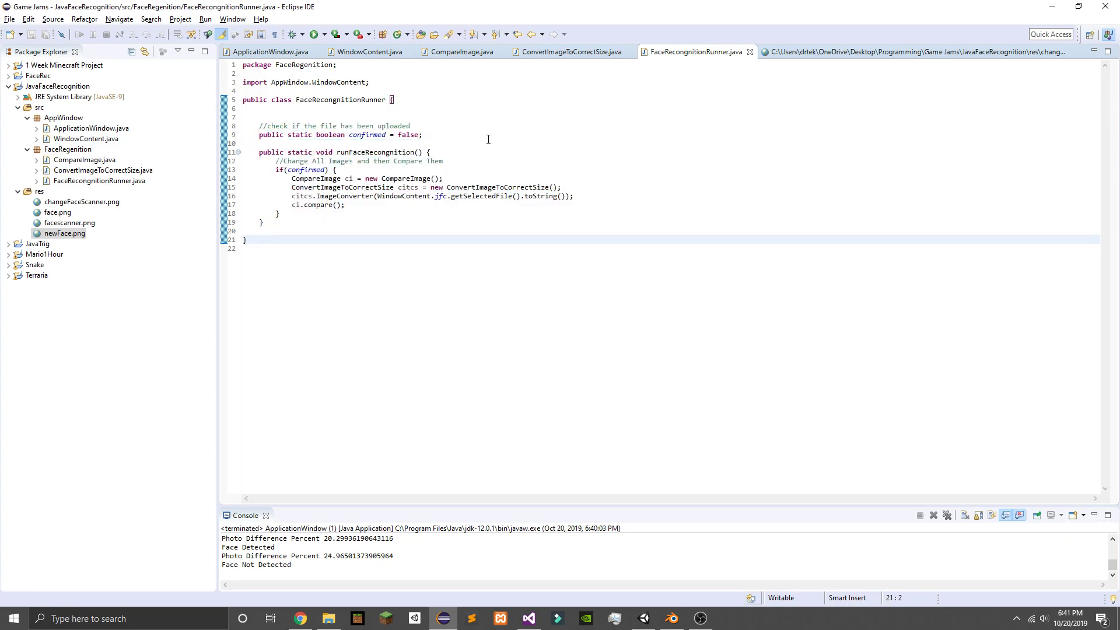
{"action": "left_click", "coordinate": [270, 51]}
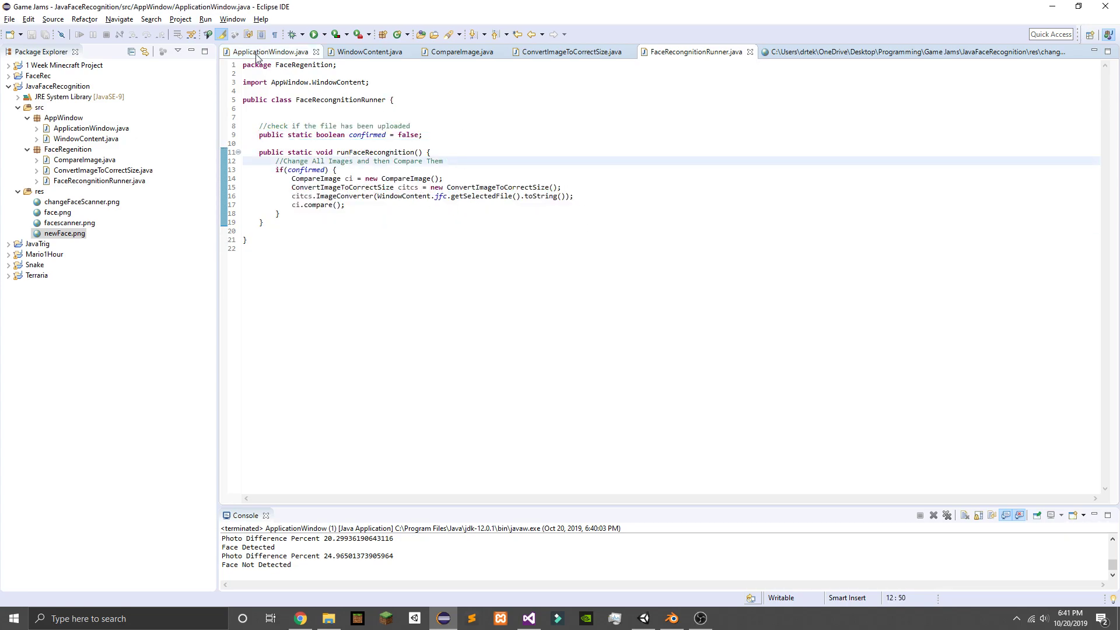
{"action": "left_click", "coordinate": [270, 51]}
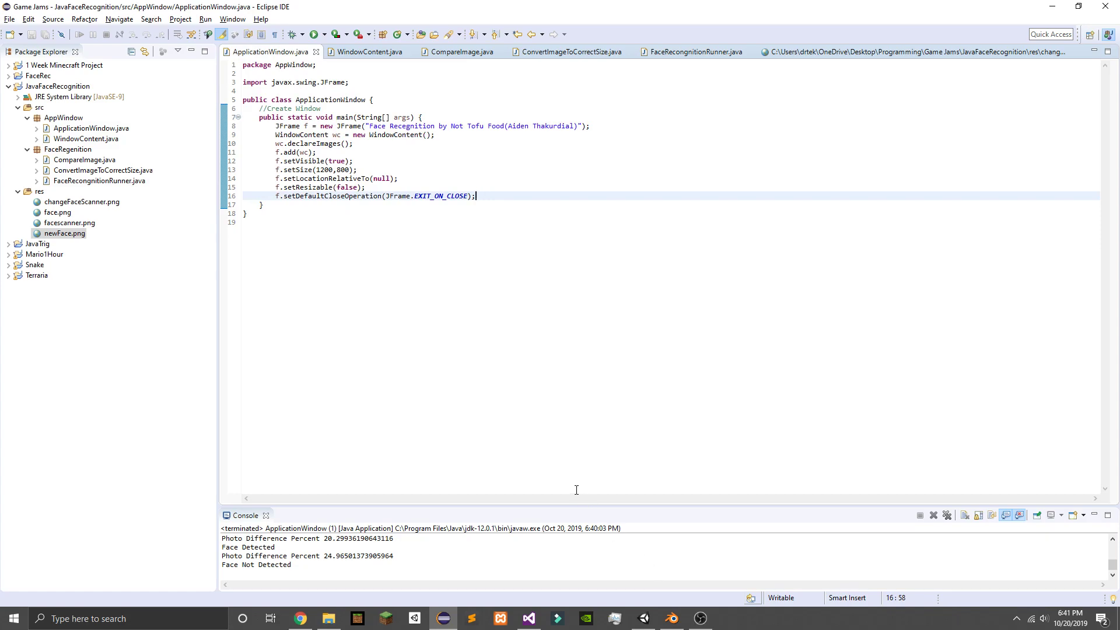
{"action": "mouse_move", "coordinate": [469, 257]}
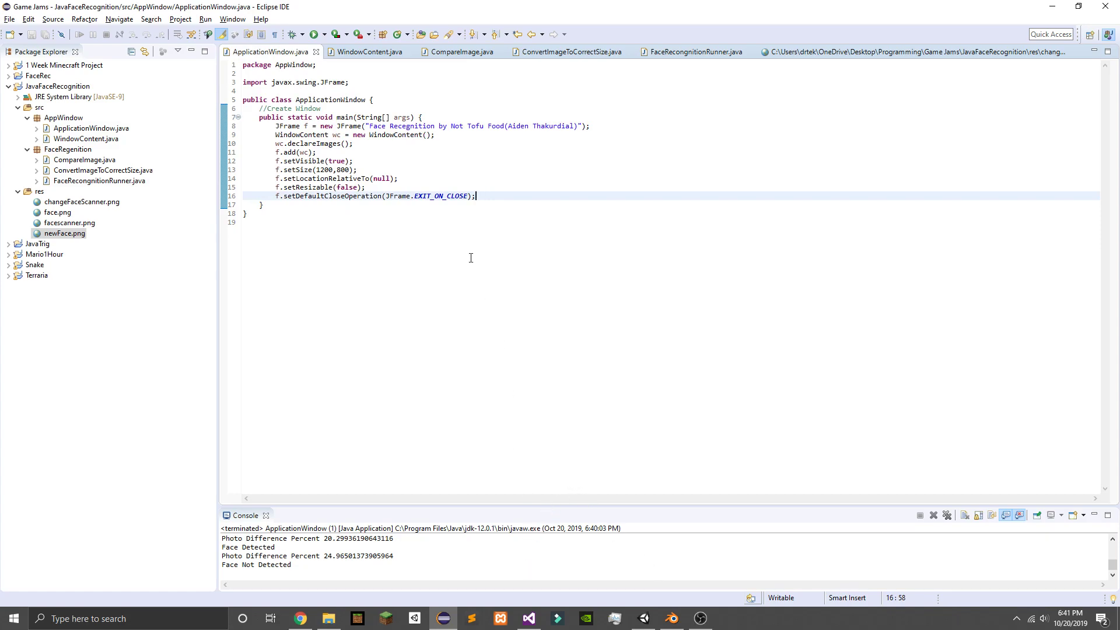